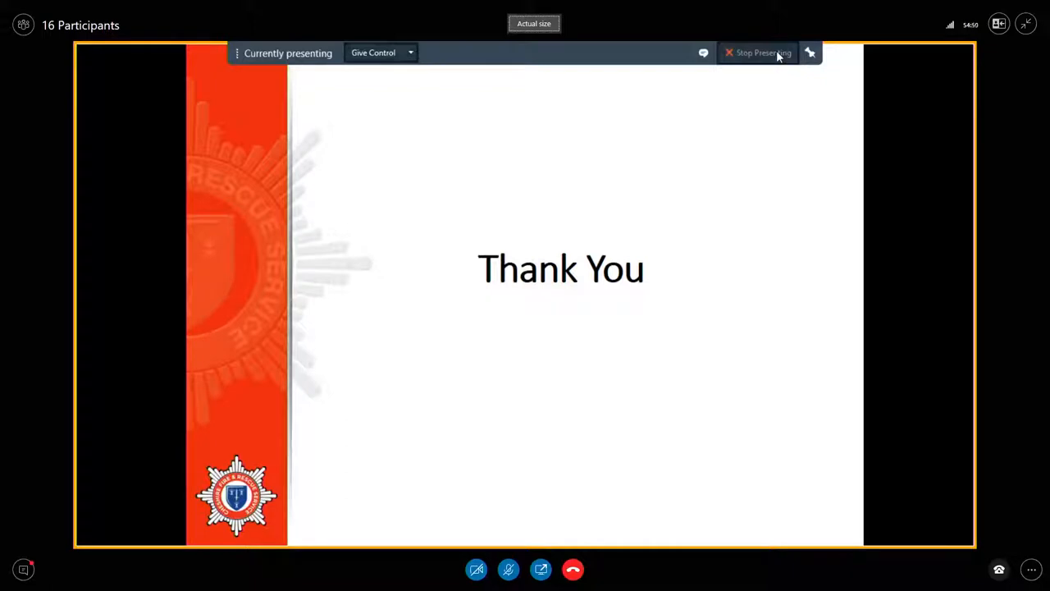
Stop presenting and switch the meeting to Gallery View showing participants' video tiles
click(756, 53)
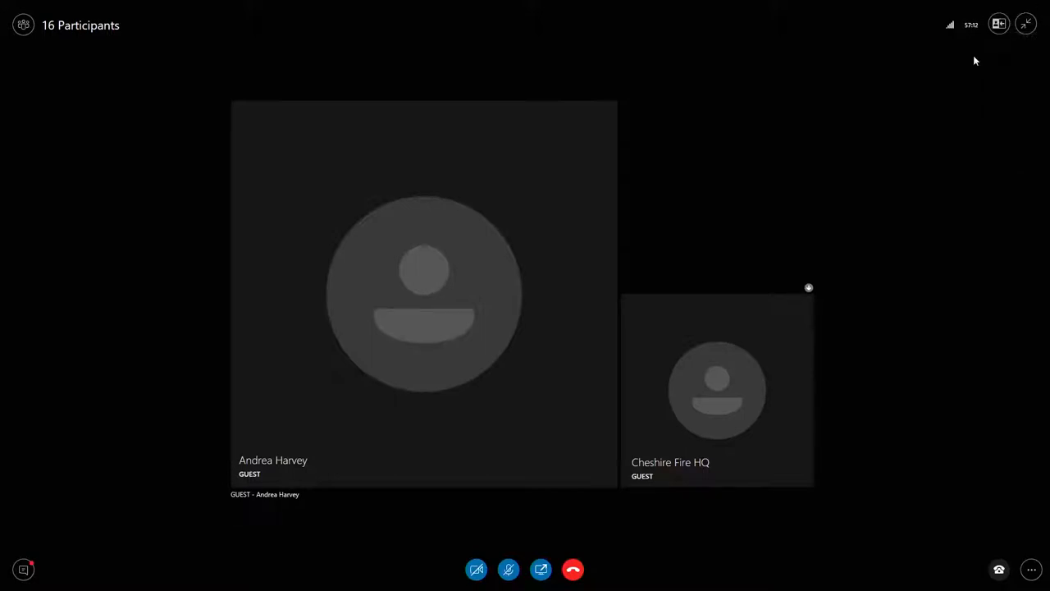
click(1000, 25)
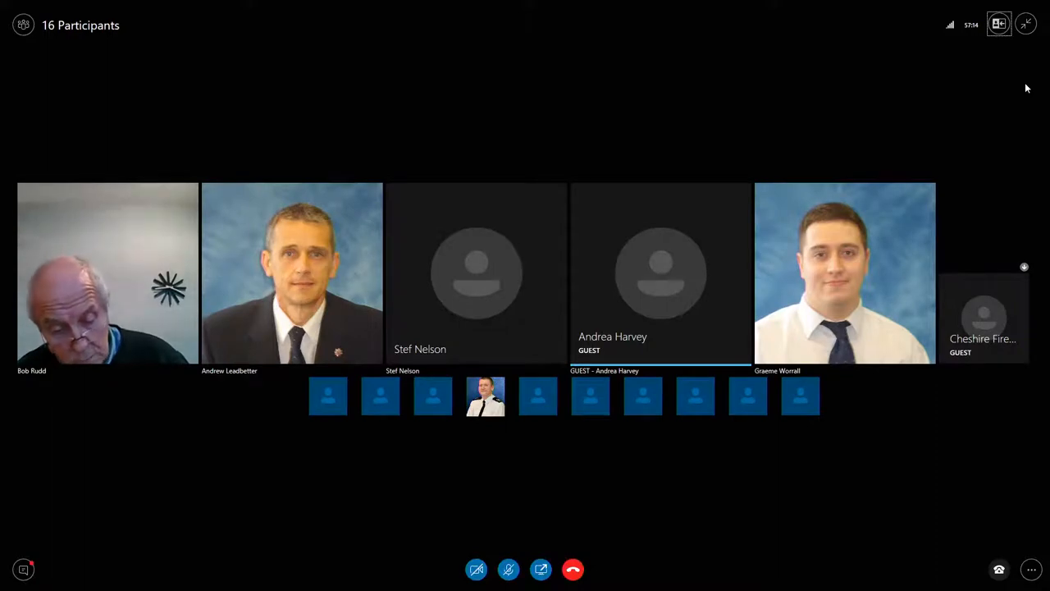